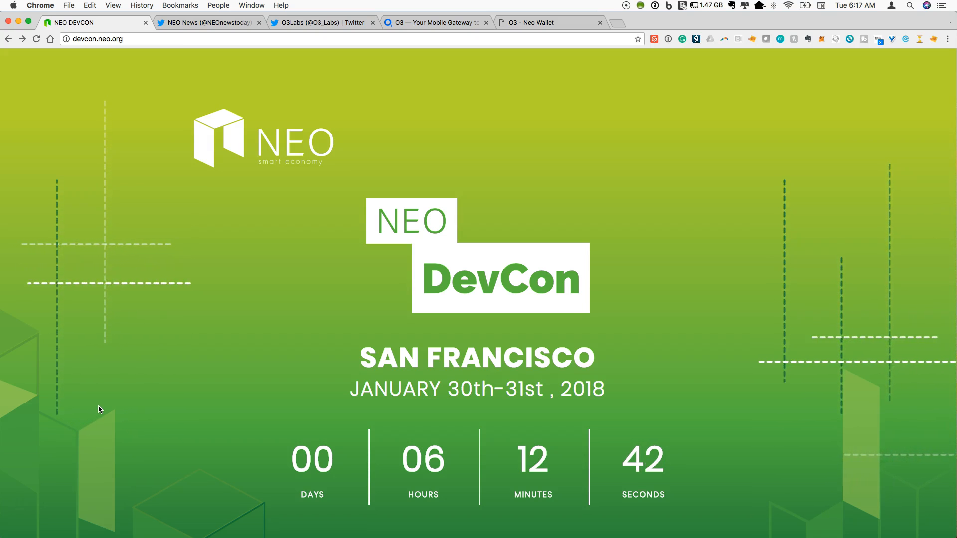
mouse_move(120, 391)
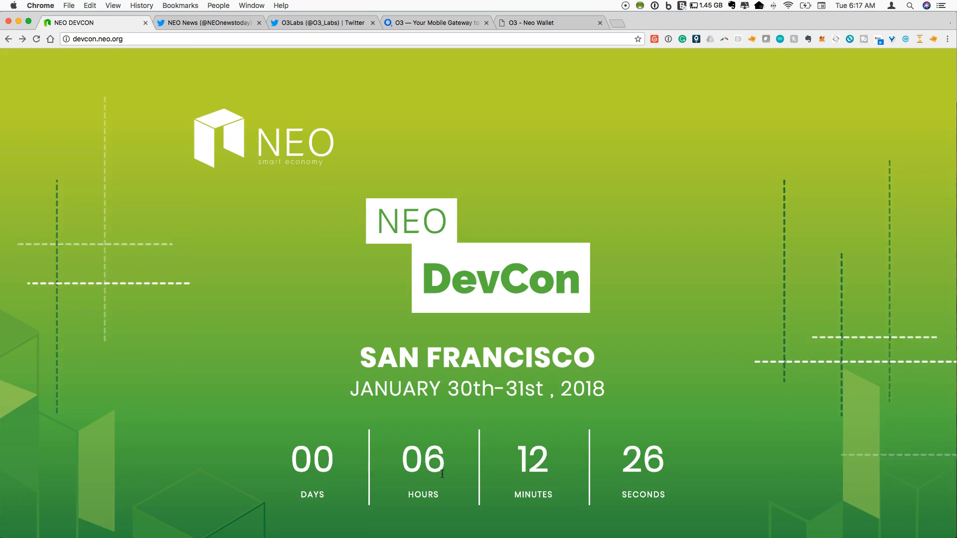
Scroll devcon.neo.org past About the Event to the speakers grid and Download boxes
scroll(down, 3)
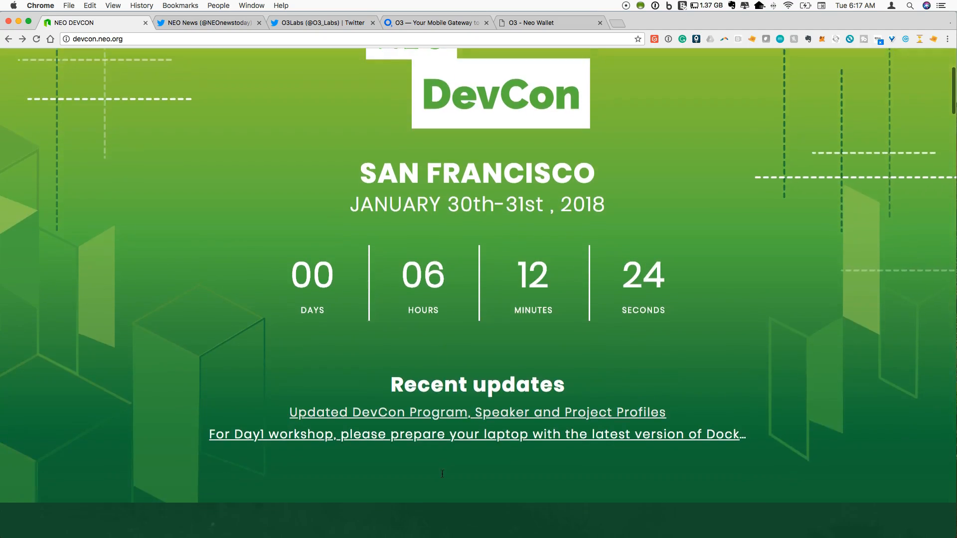
scroll(down, 3)
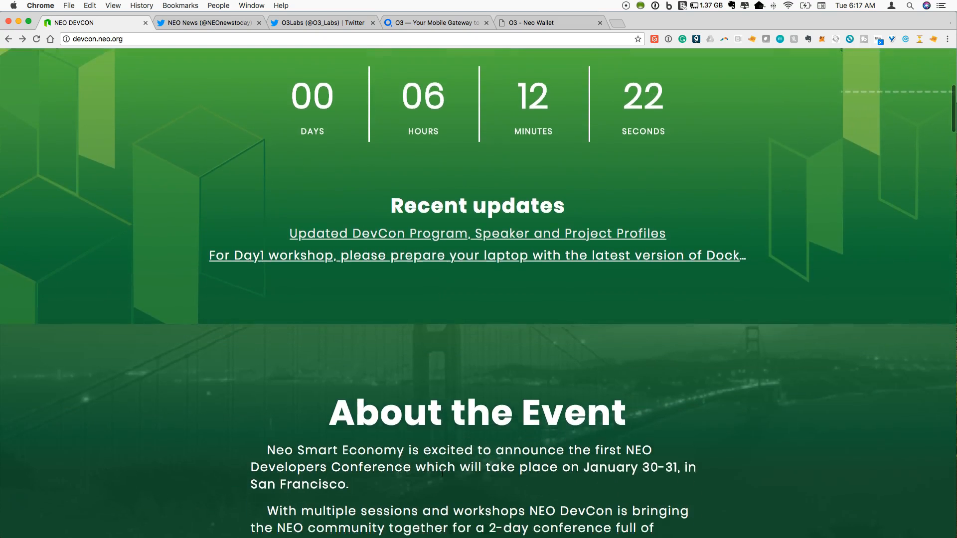
scroll(down, 3)
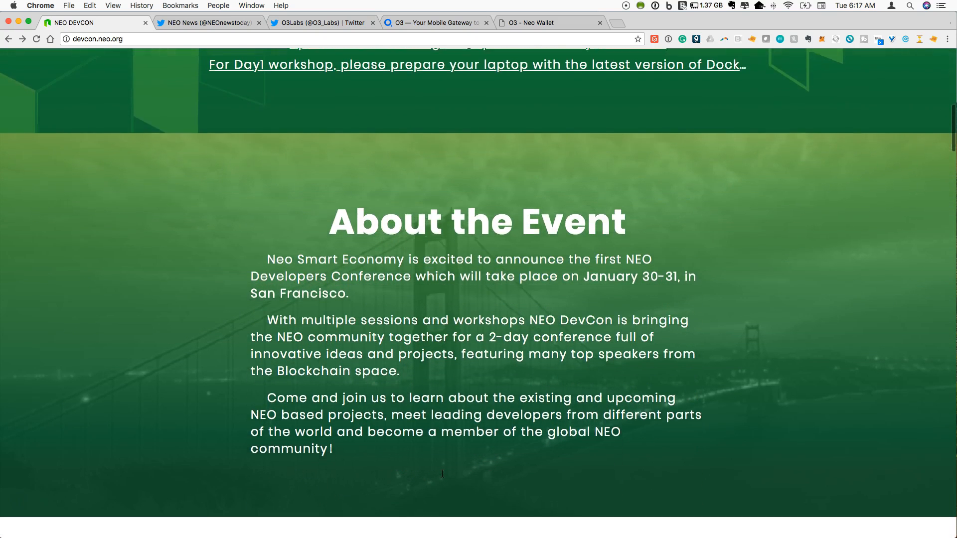
scroll(down, 3)
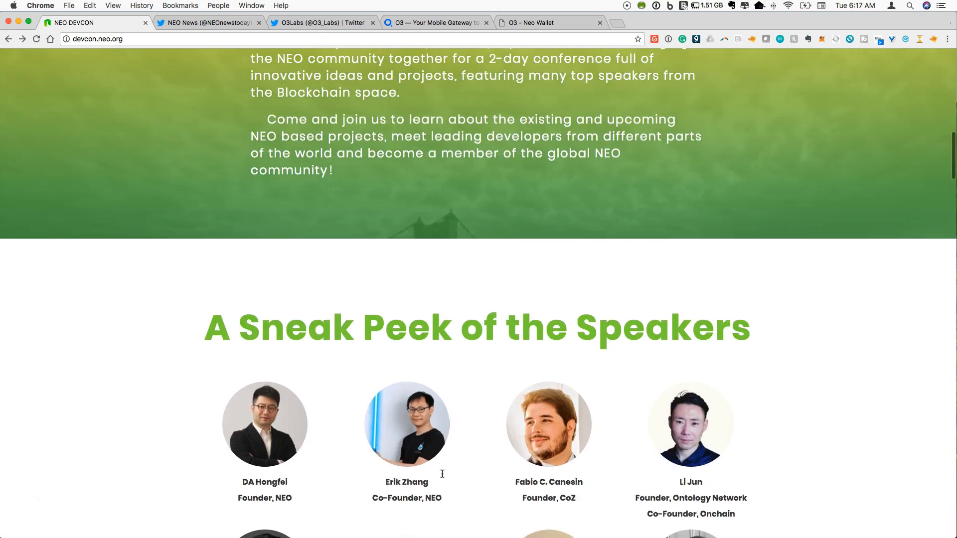
scroll(down, 3)
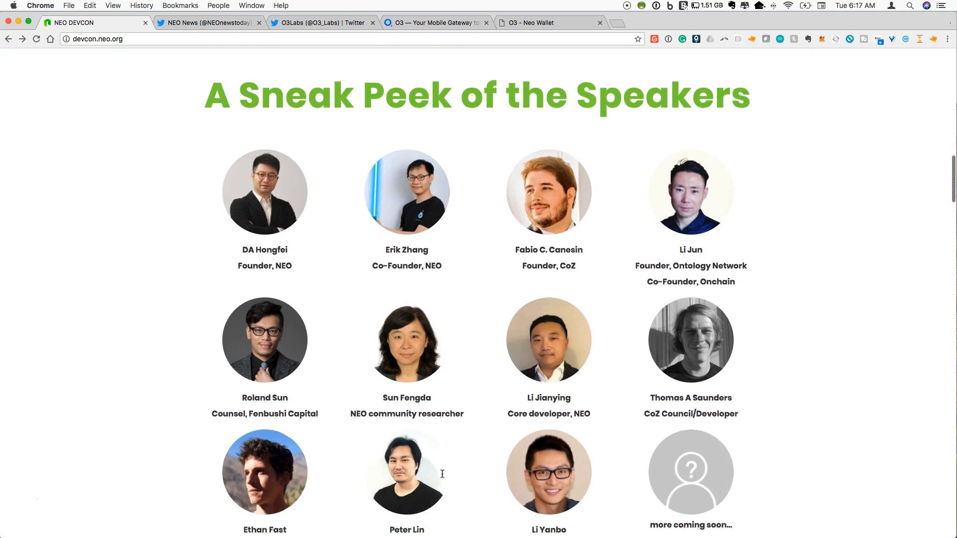
scroll(down, 3)
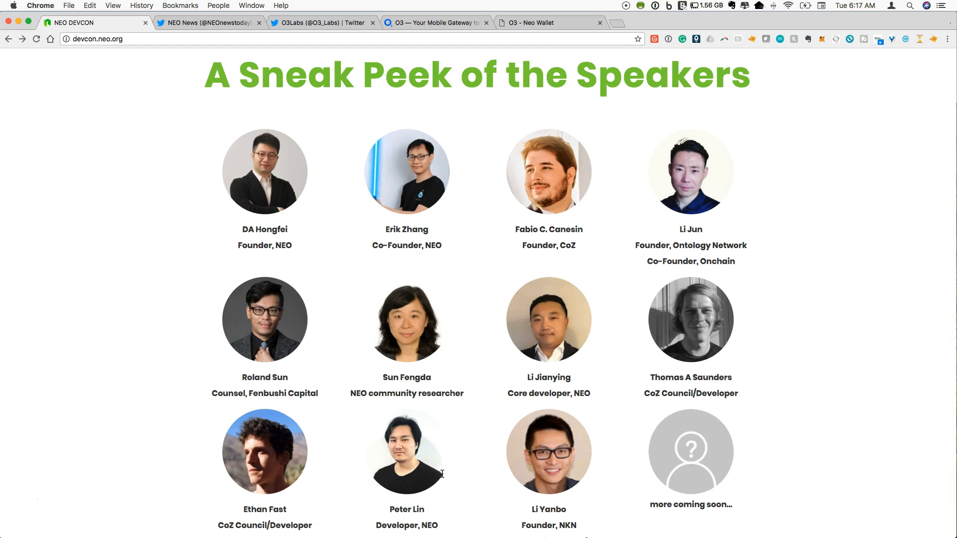
scroll(down, 3)
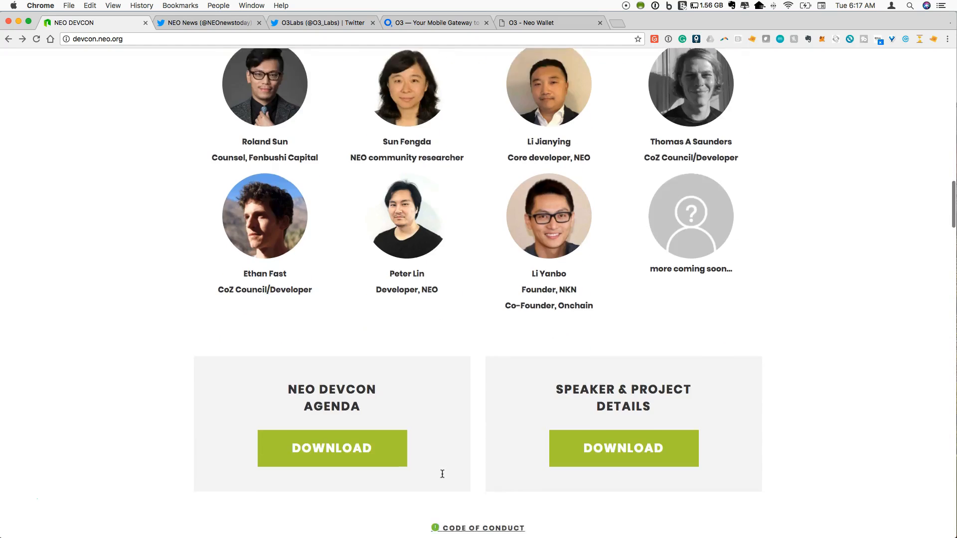
scroll(down, 3)
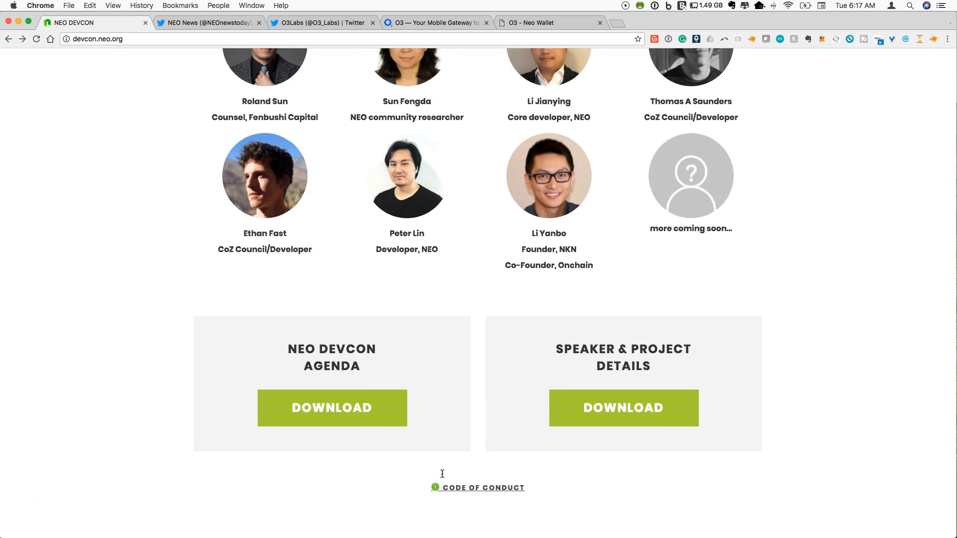
mouse_move(195, 27)
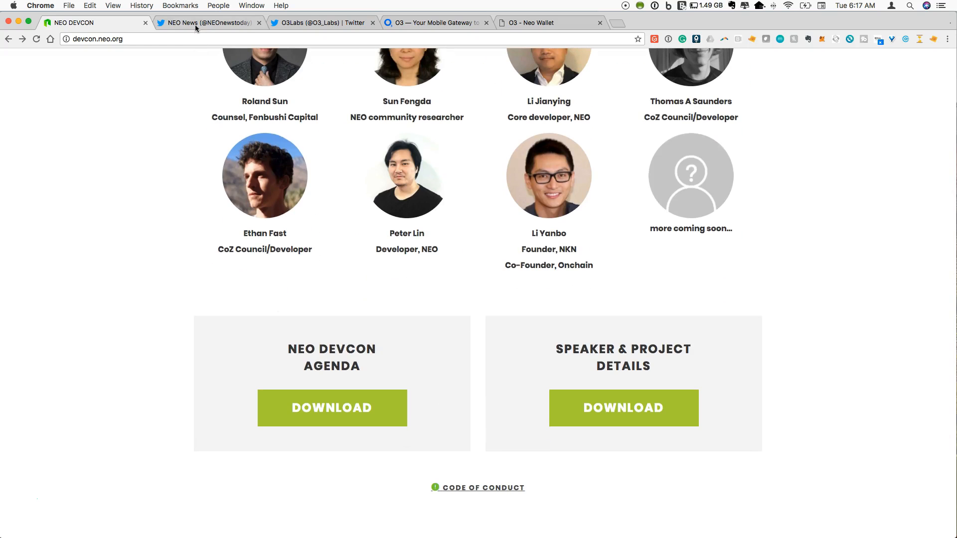
mouse_move(208, 22)
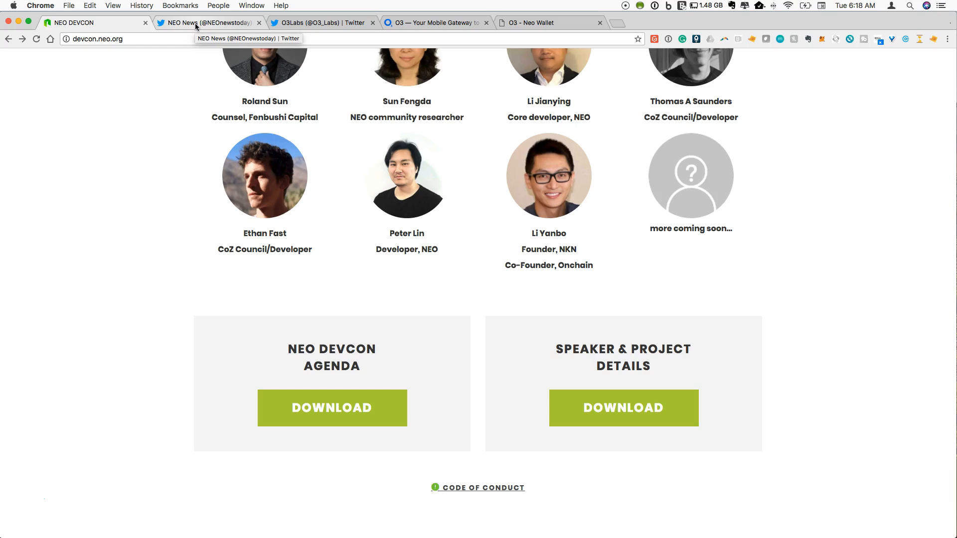
Switch to the NEO News Twitter profile and scroll to its pinned NEO TALK tweet
click(206, 23)
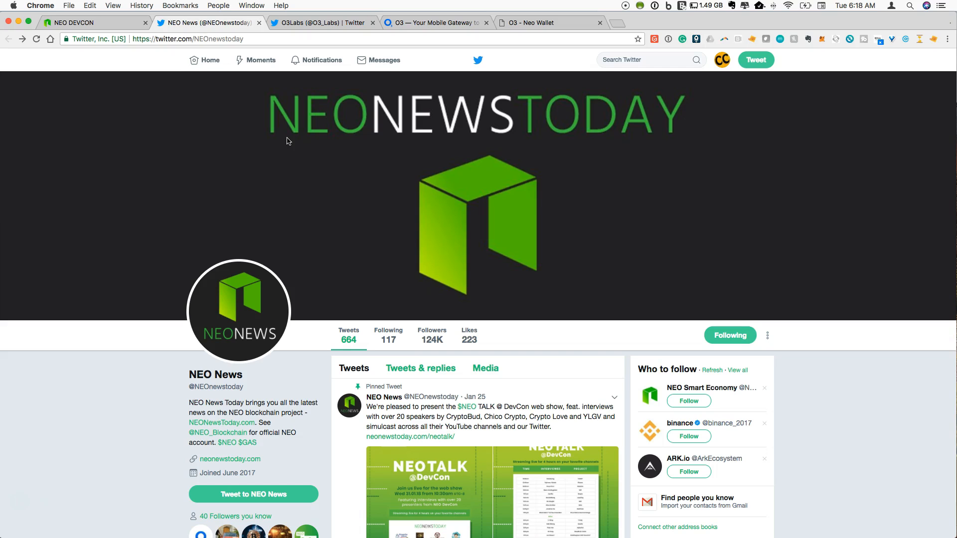
scroll(down, 3)
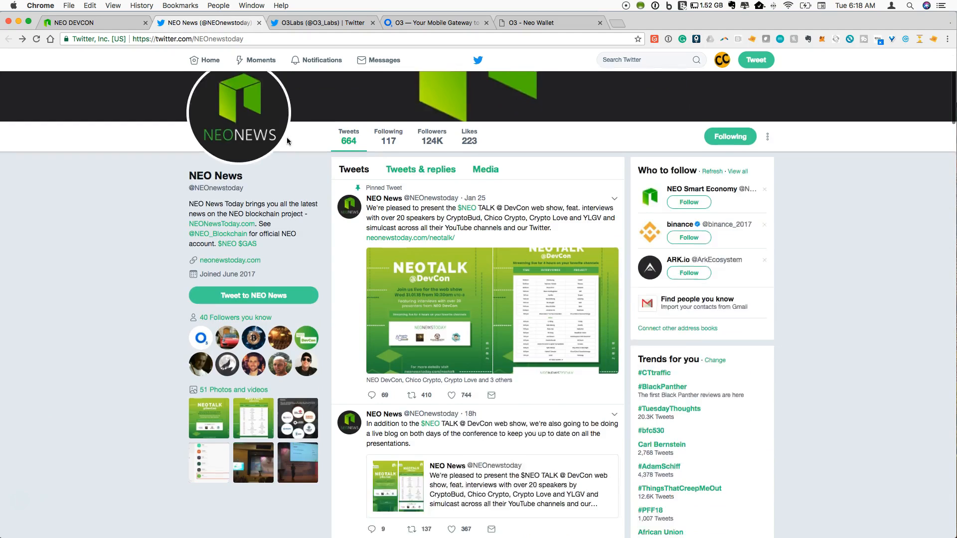
scroll(down, 3)
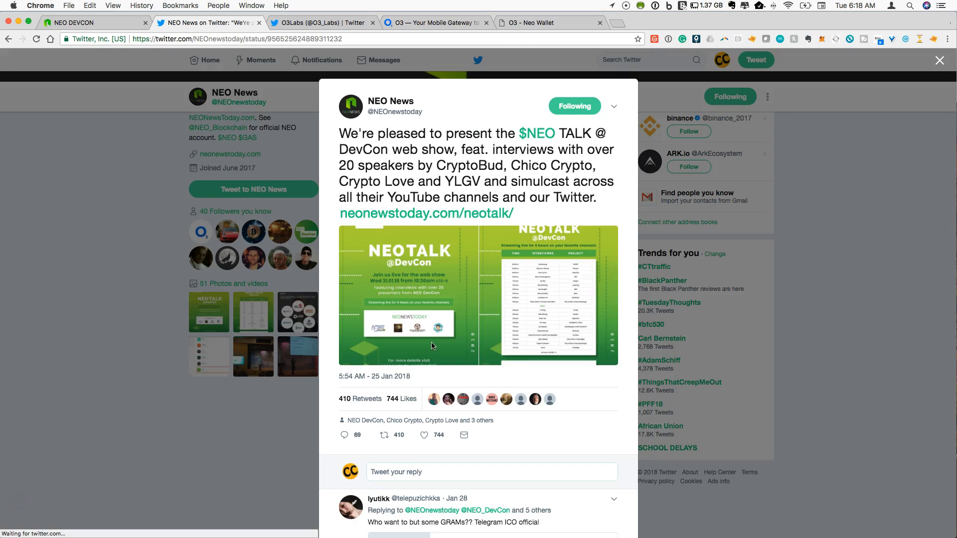
mouse_move(452, 140)
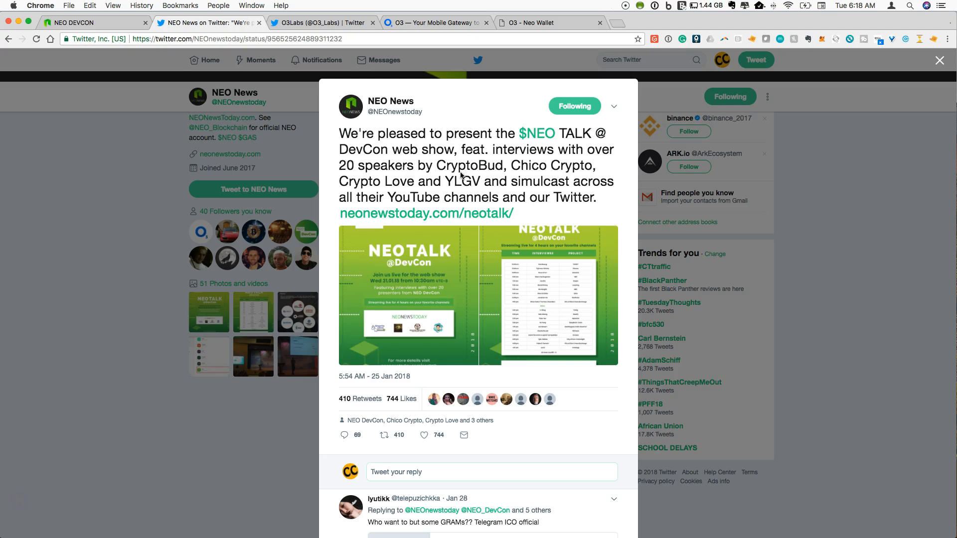
mouse_move(518, 168)
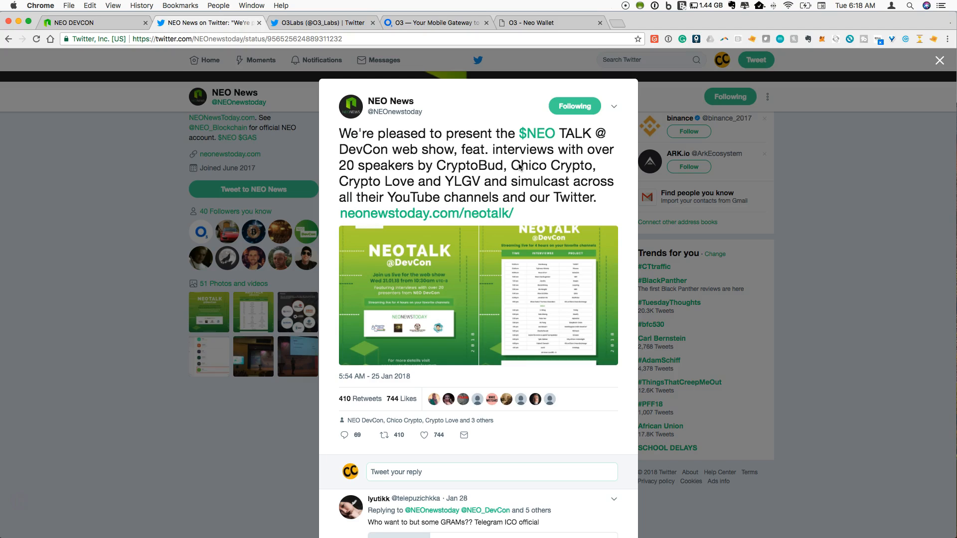
mouse_move(471, 189)
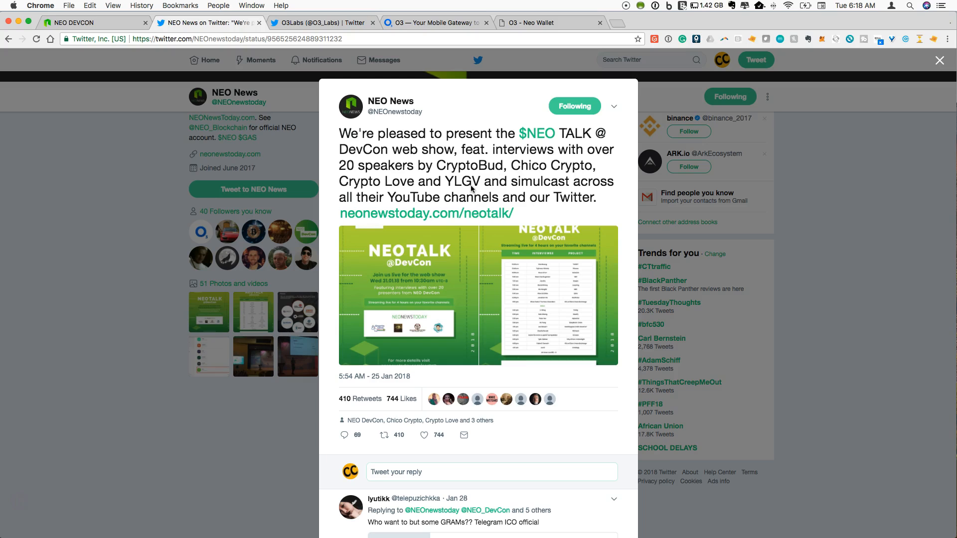
mouse_move(422, 203)
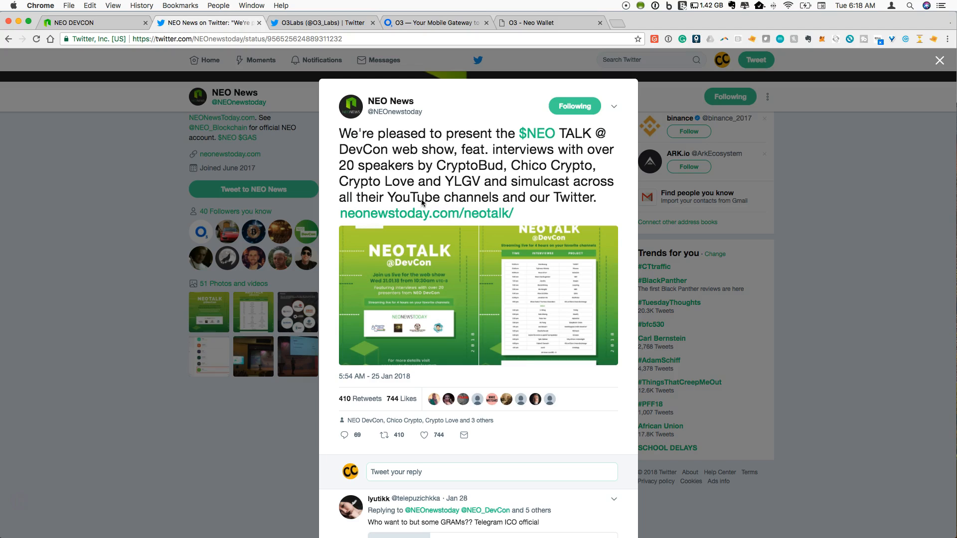
mouse_move(426, 212)
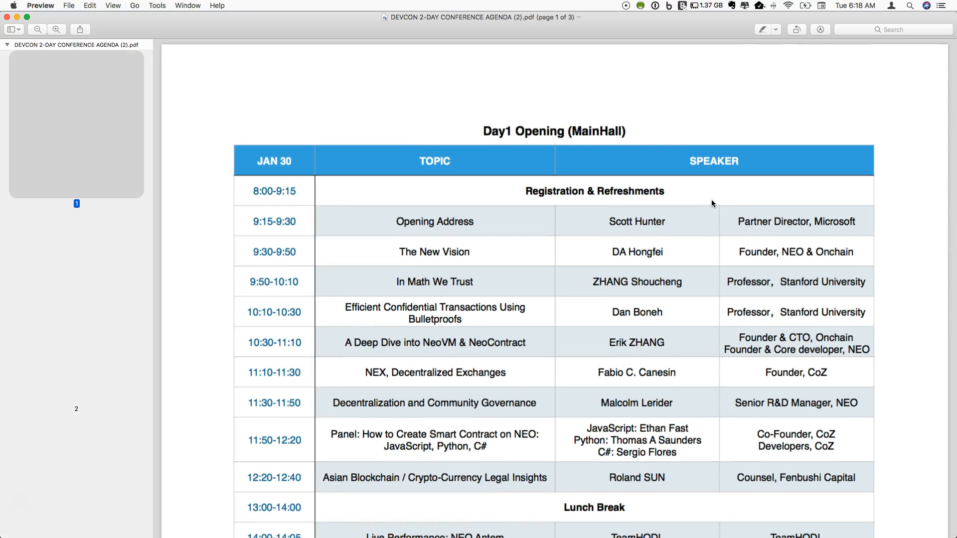
mouse_move(665, 182)
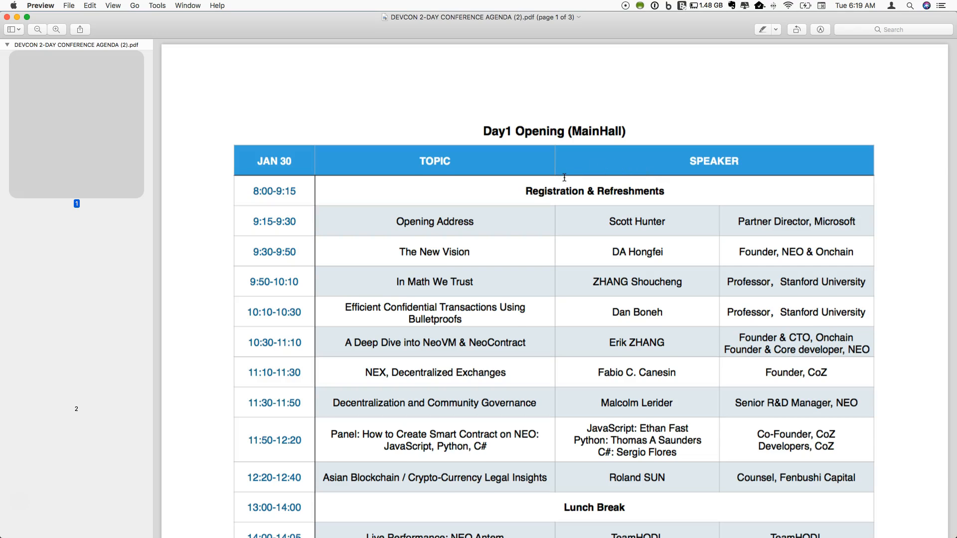
Scroll the DevCon agenda PDF down to the Day1 Opening main hall table
scroll(down, 3)
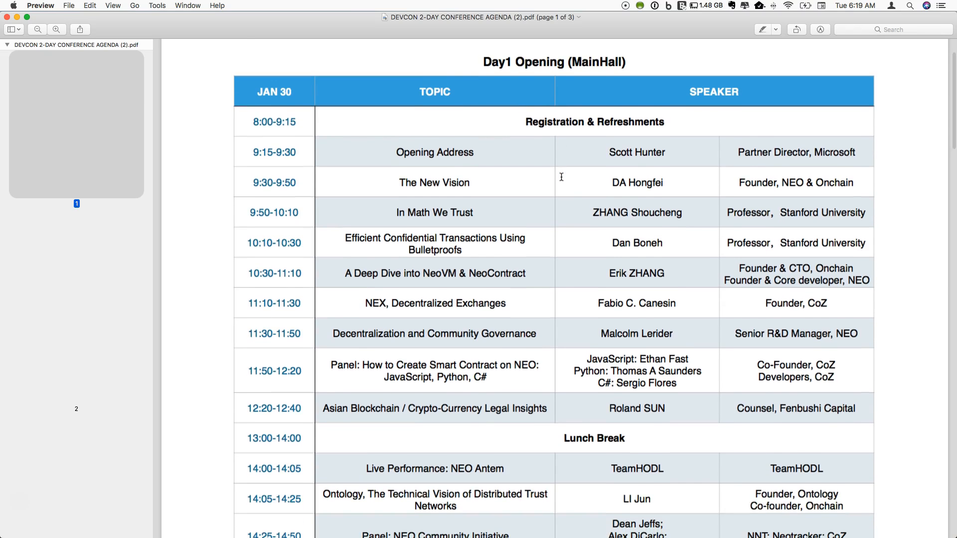
scroll(down, 3)
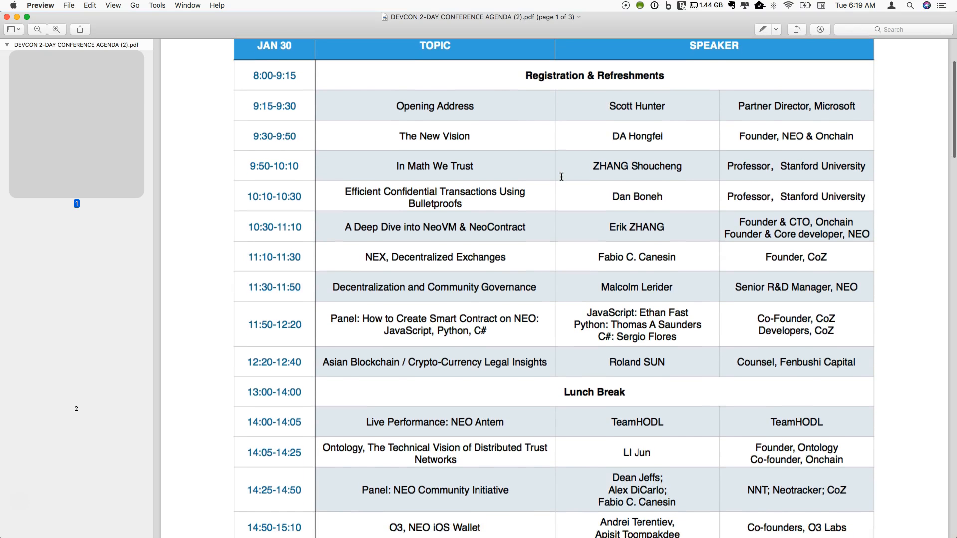
Scroll the agenda to the Day 1 afternoon sessions, including the O3 iOS Wallet talk
scroll(down, 3)
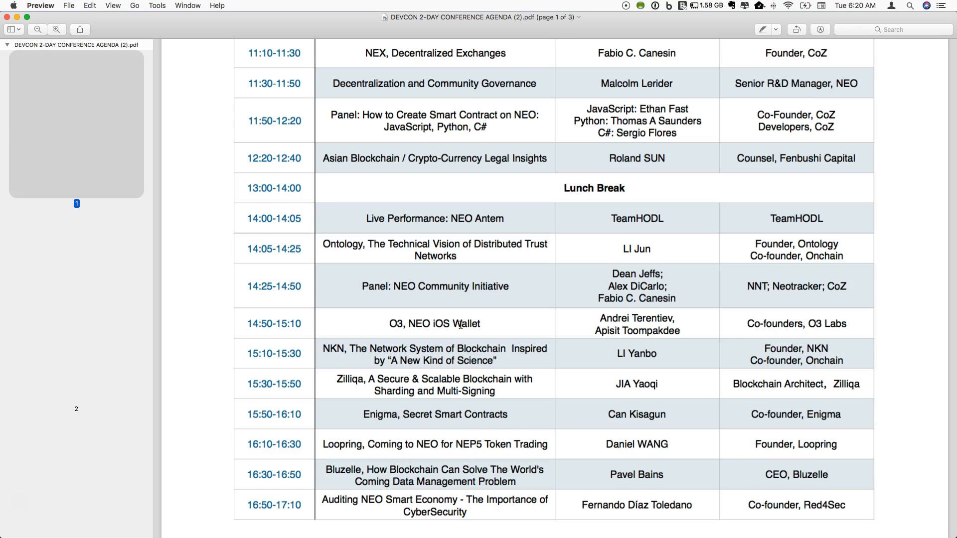
mouse_move(456, 323)
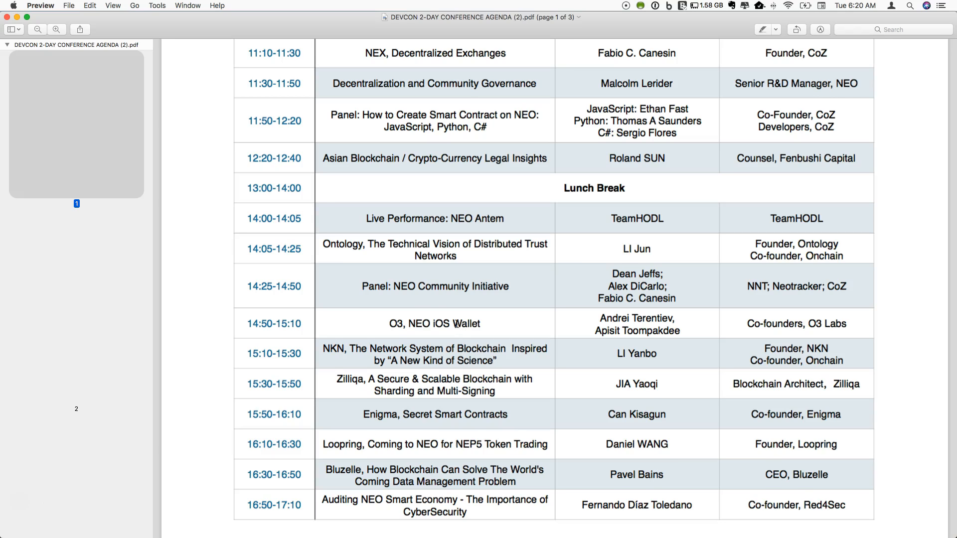
mouse_move(103, 86)
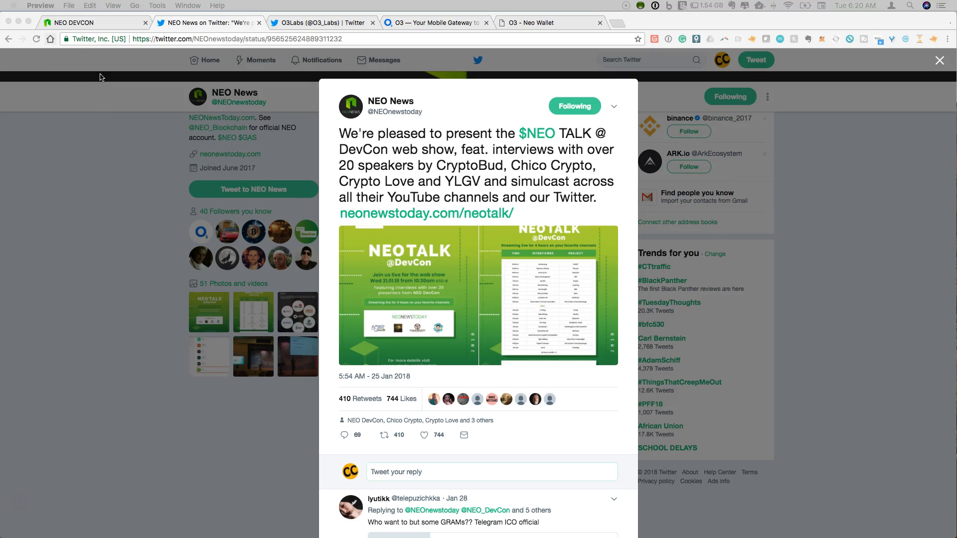
Switch to the O3Labs Twitter tab showing the Android translator pinned tweet
click(321, 22)
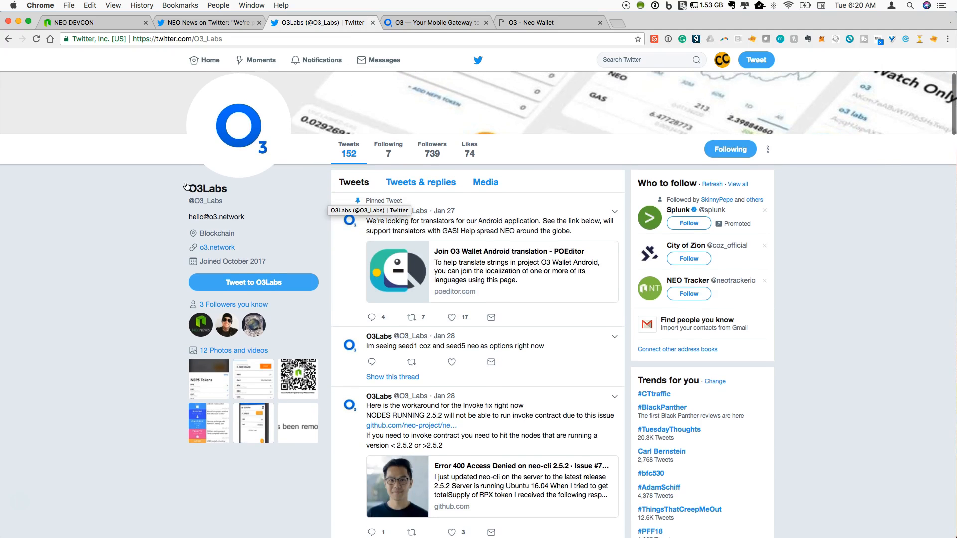
mouse_move(206, 201)
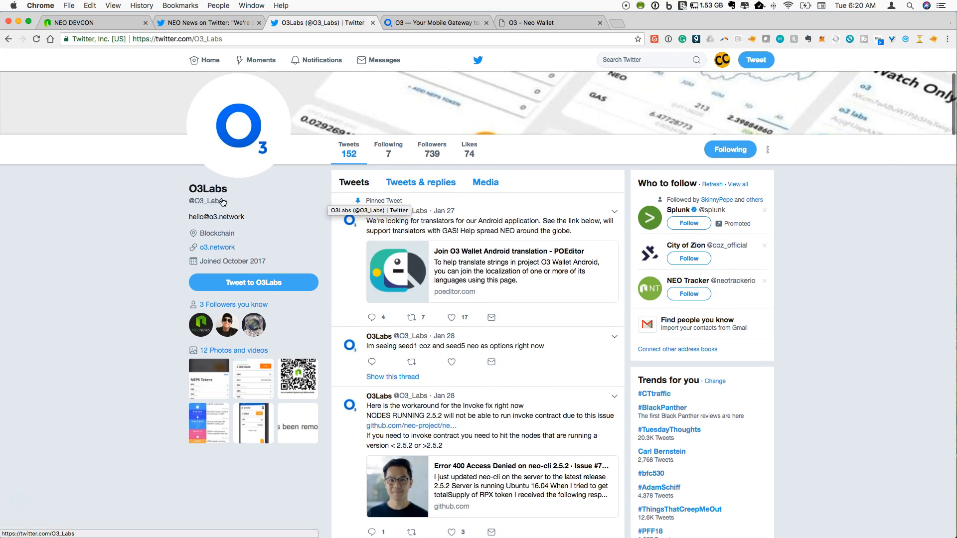
mouse_move(231, 180)
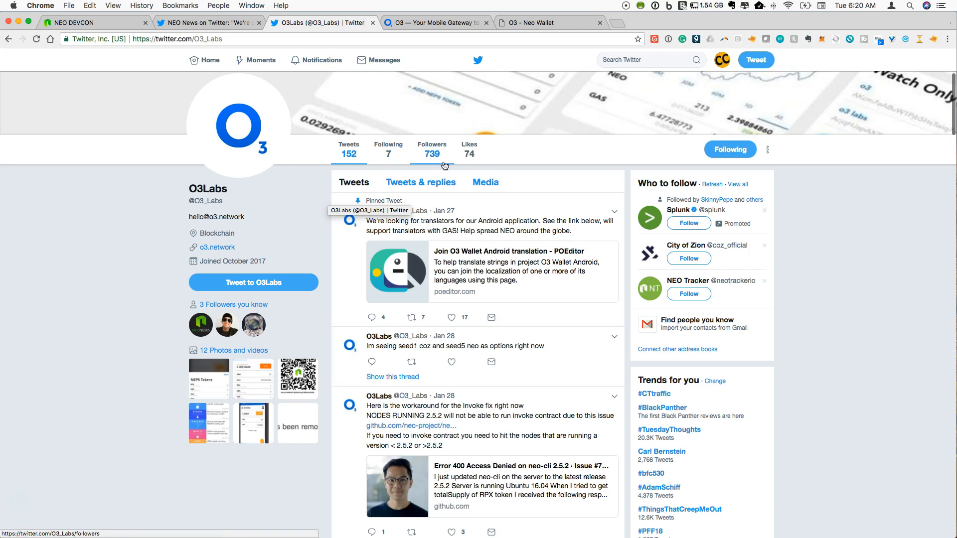
Switch to the 'O3 — Your Mobile Gateway' tab with the TestFlight download option
click(437, 22)
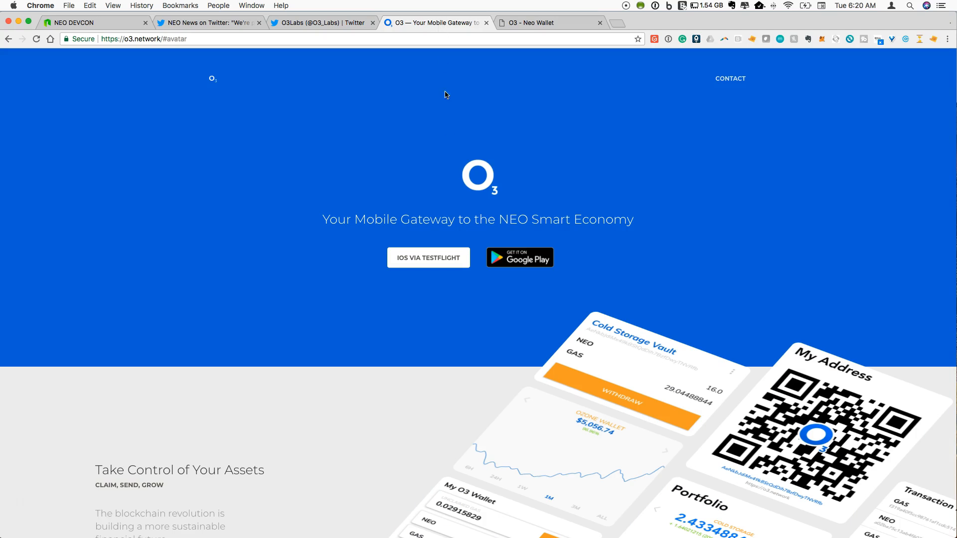
mouse_move(361, 133)
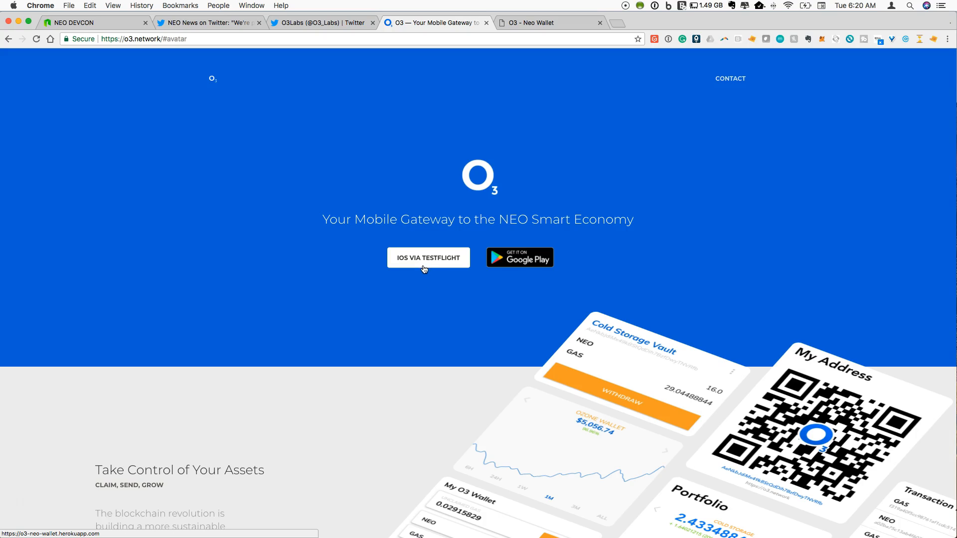
mouse_move(432, 265)
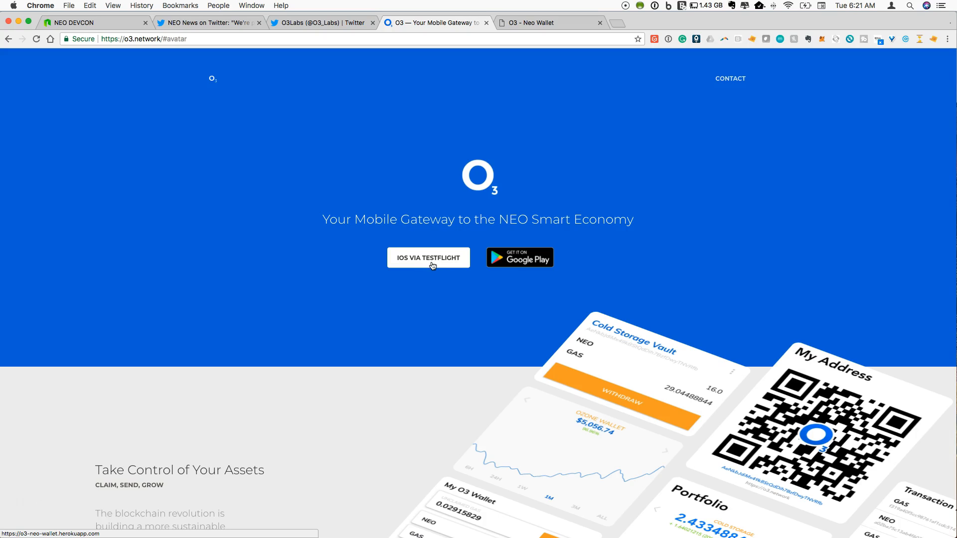
mouse_move(430, 270)
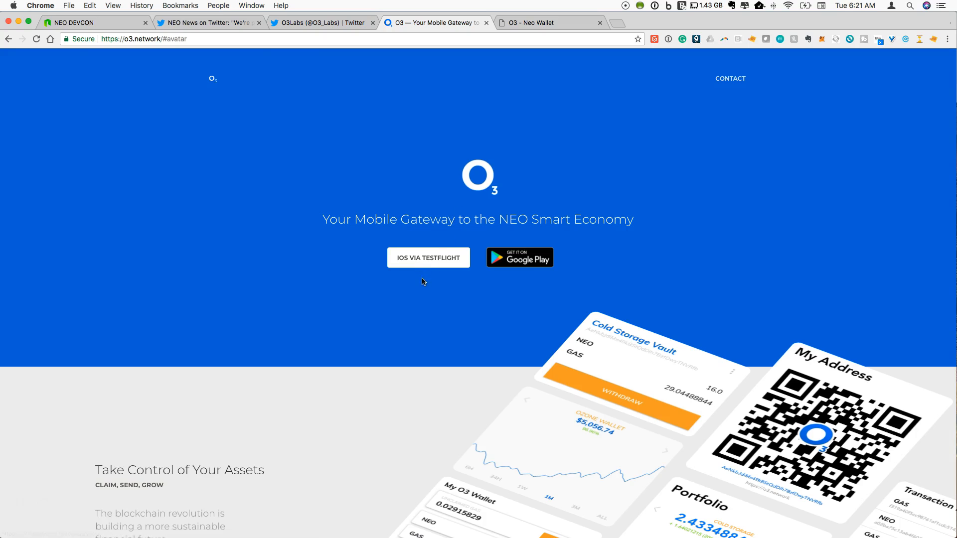
mouse_move(424, 272)
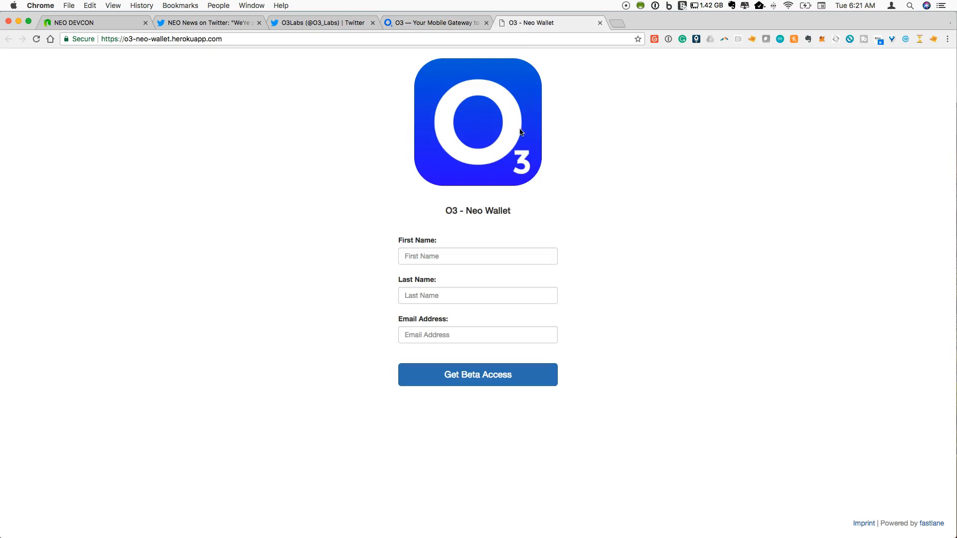
mouse_move(454, 362)
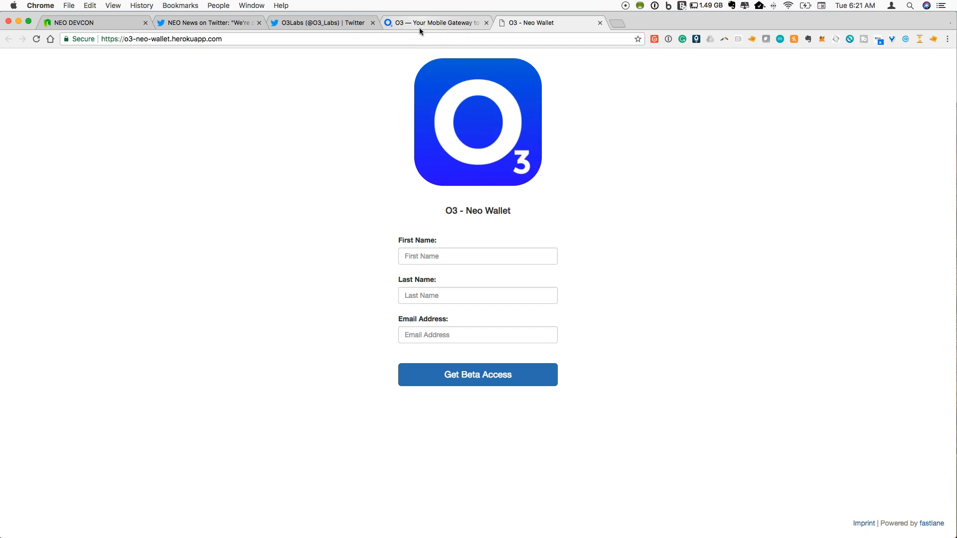
Return to the O3 homepage tab and scroll to Take Control of Your Assets
click(435, 22)
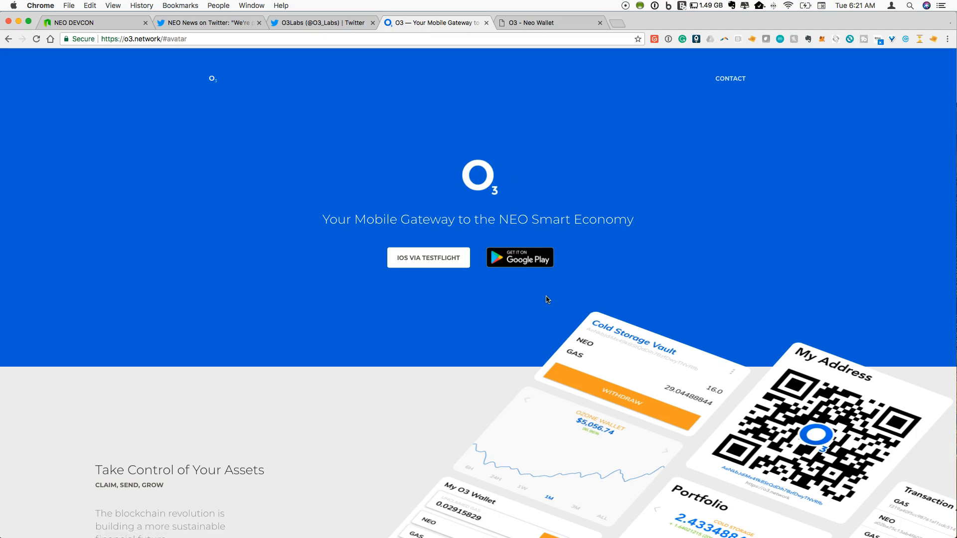
mouse_move(538, 289)
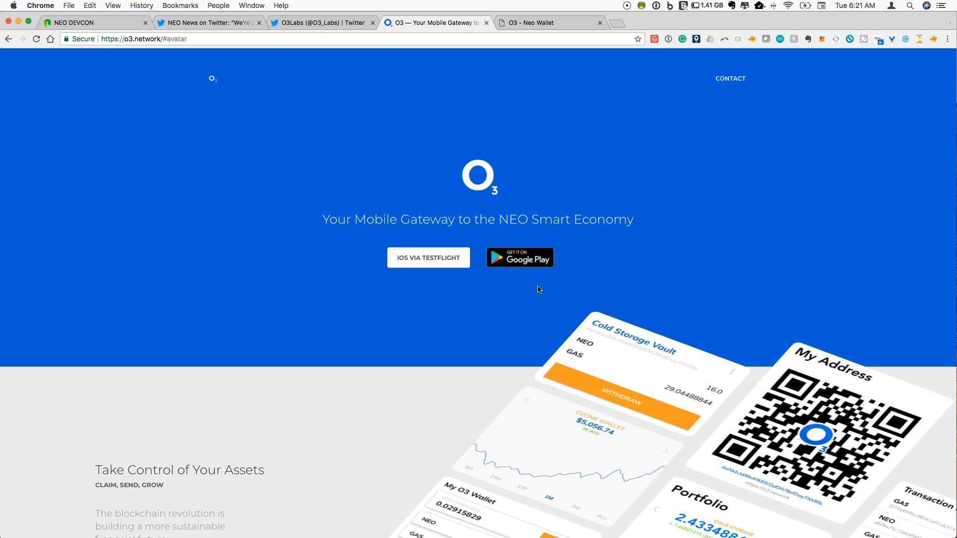
scroll(down, 3)
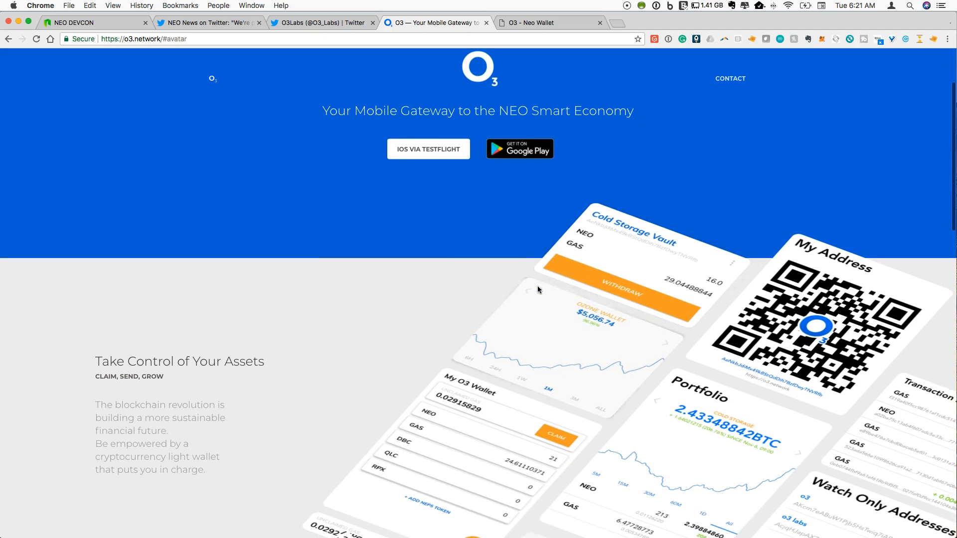
scroll(down, 3)
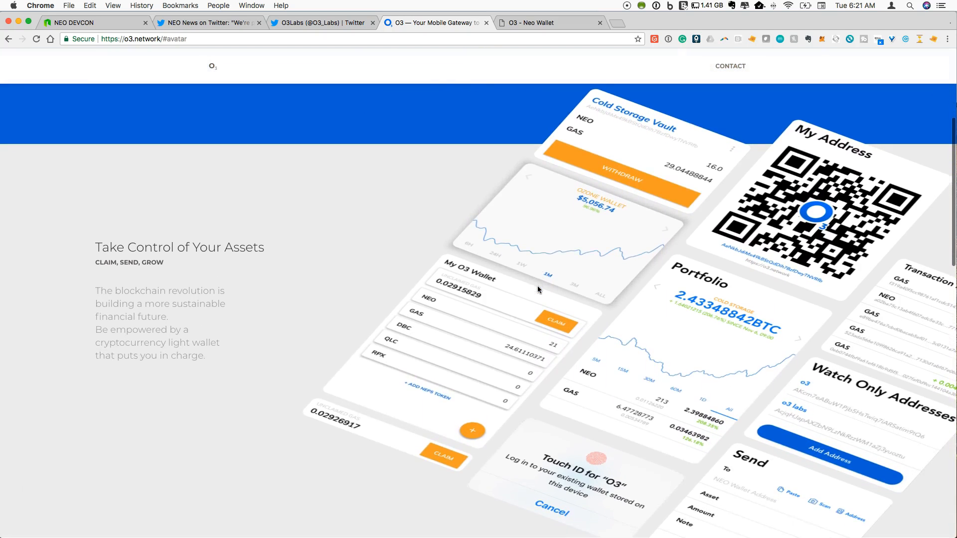
scroll(down, 3)
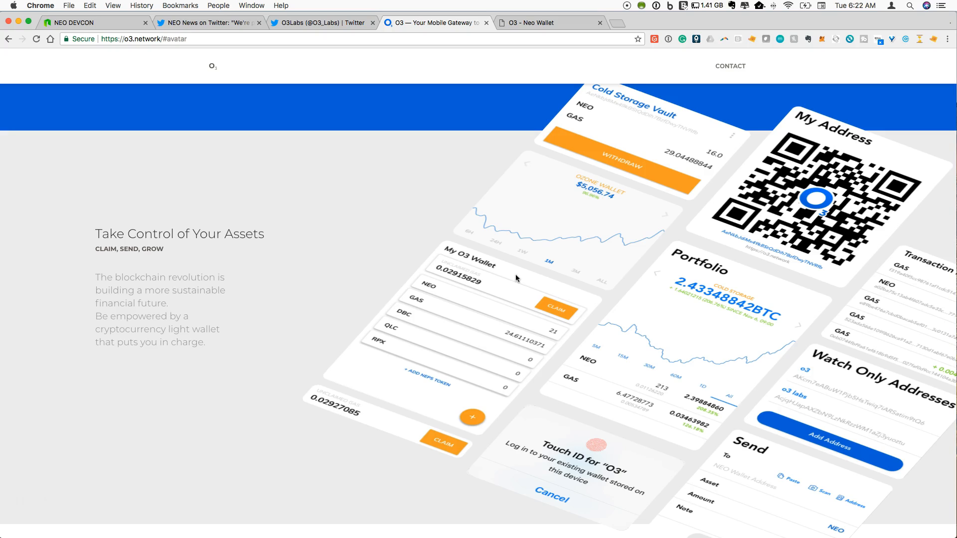
mouse_move(493, 328)
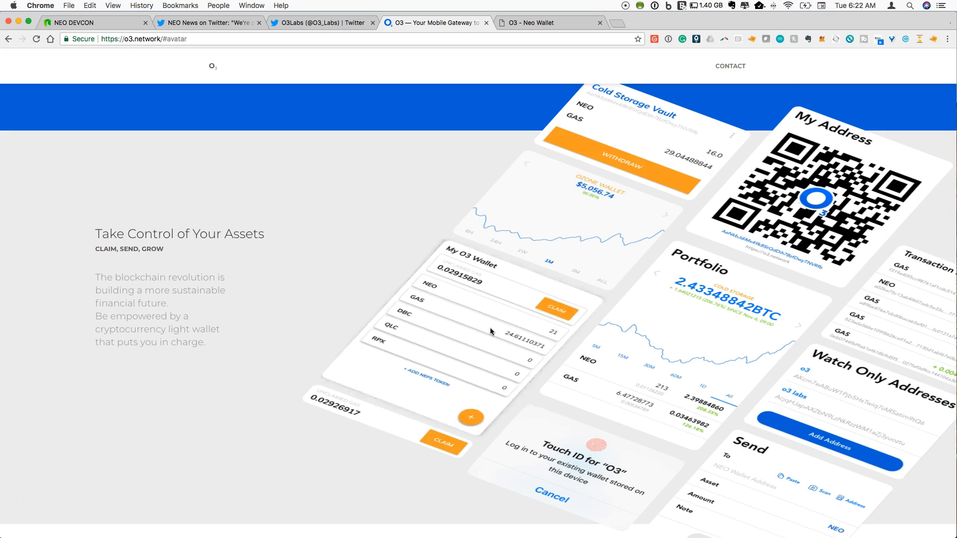
mouse_move(477, 356)
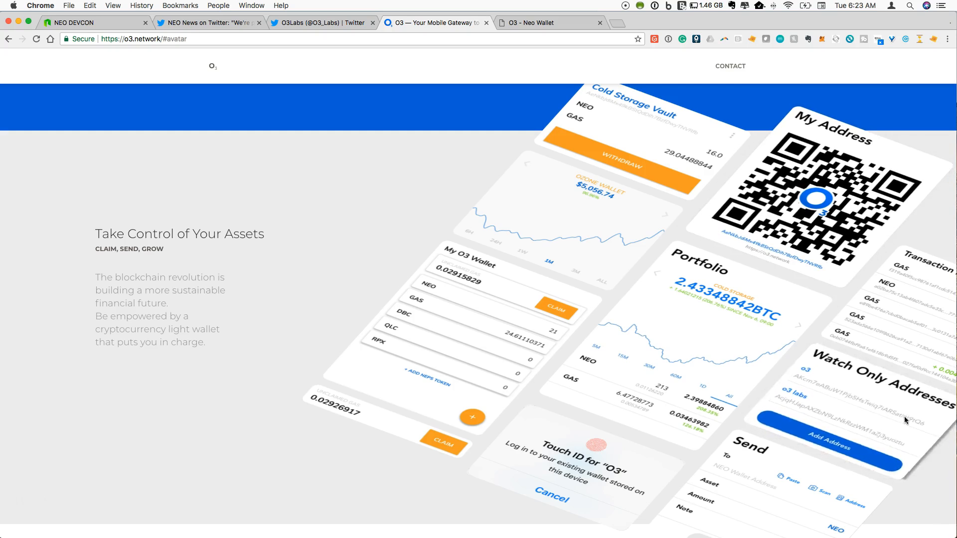
Scroll past the lower wallet mockups until the This is Finance 2.0 heading appears
scroll(down, 3)
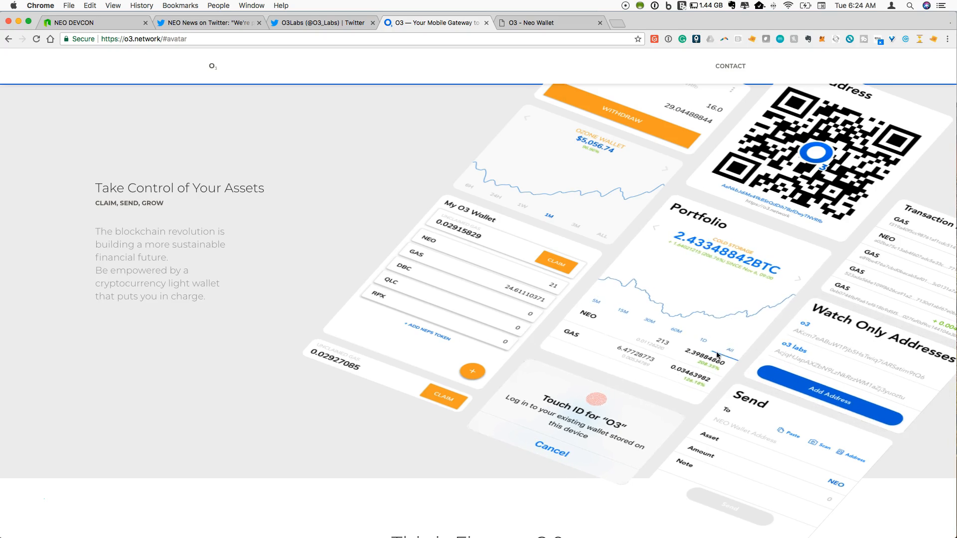
mouse_move(629, 308)
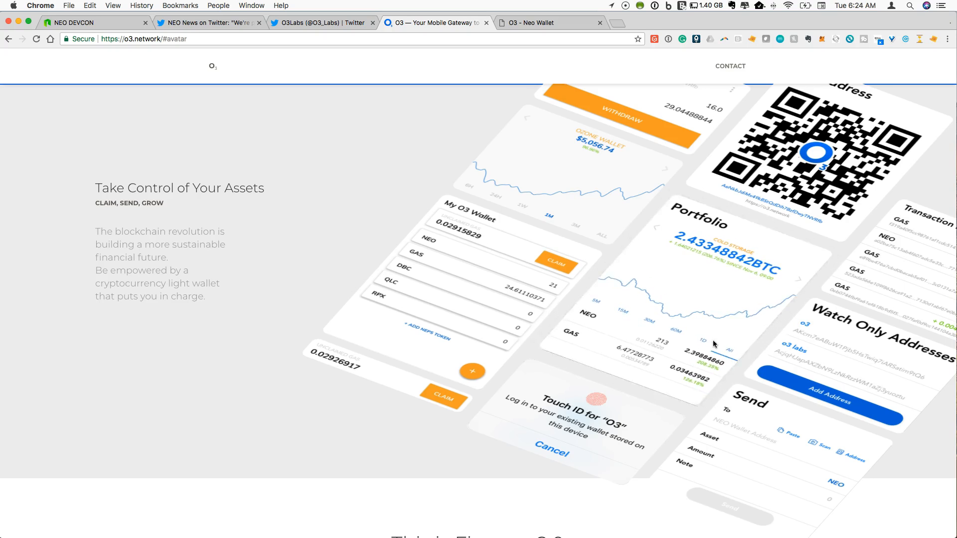
scroll(down, 3)
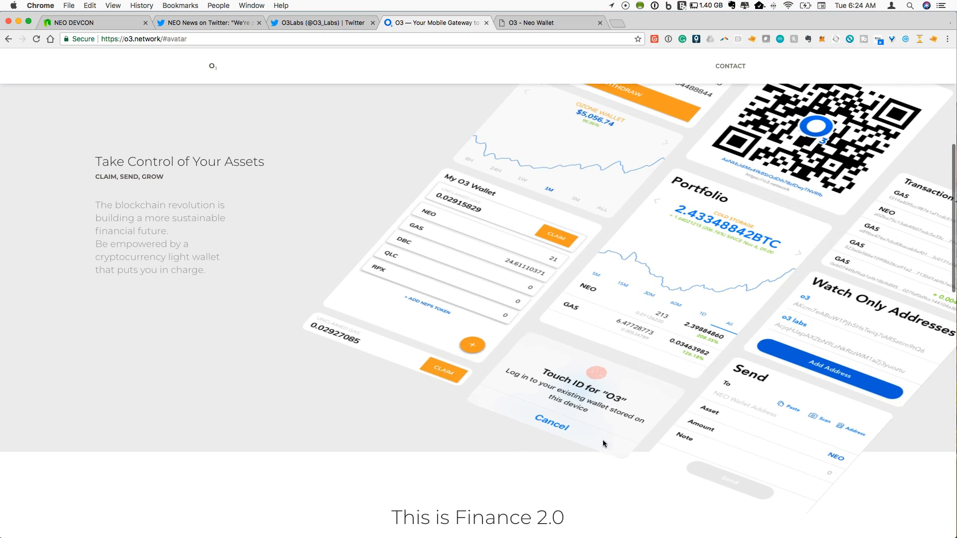
mouse_move(667, 420)
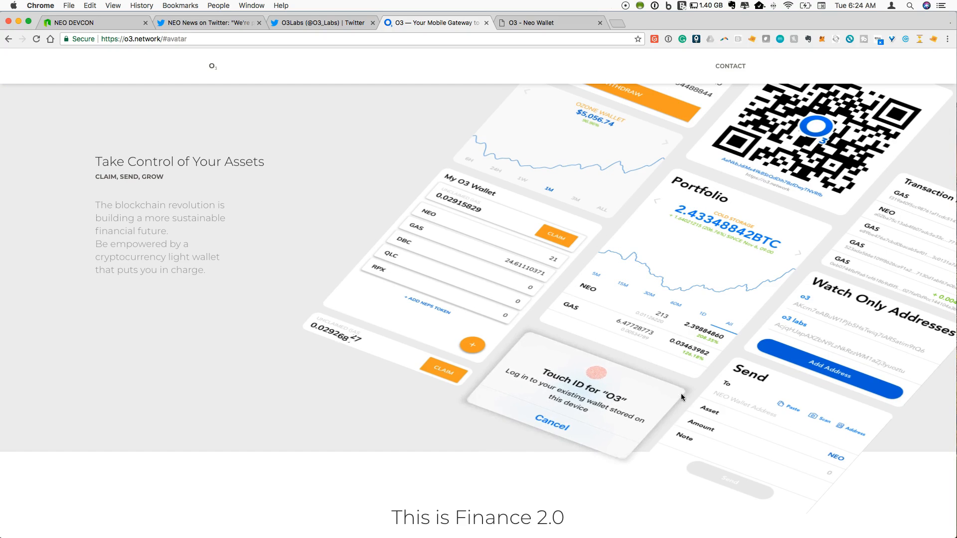
scroll(down, 3)
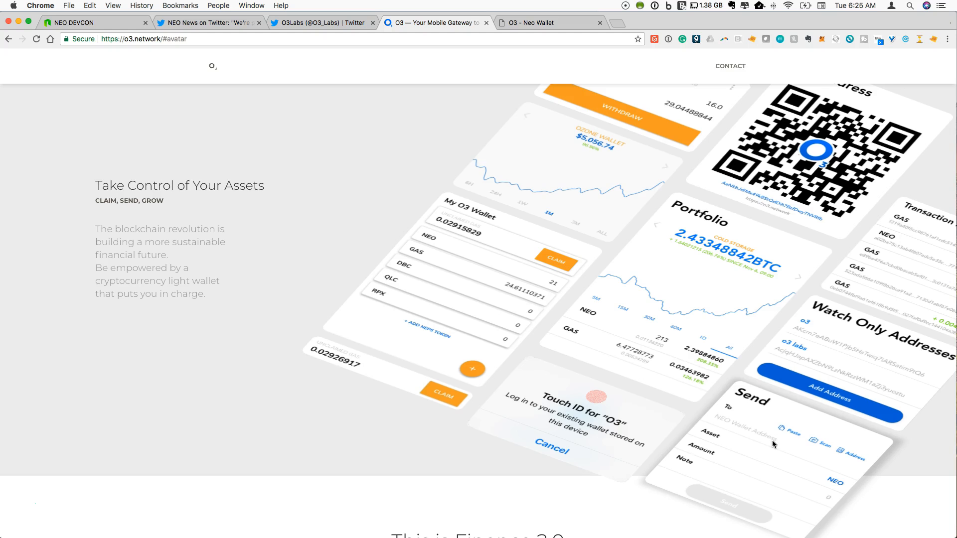
scroll(down, 3)
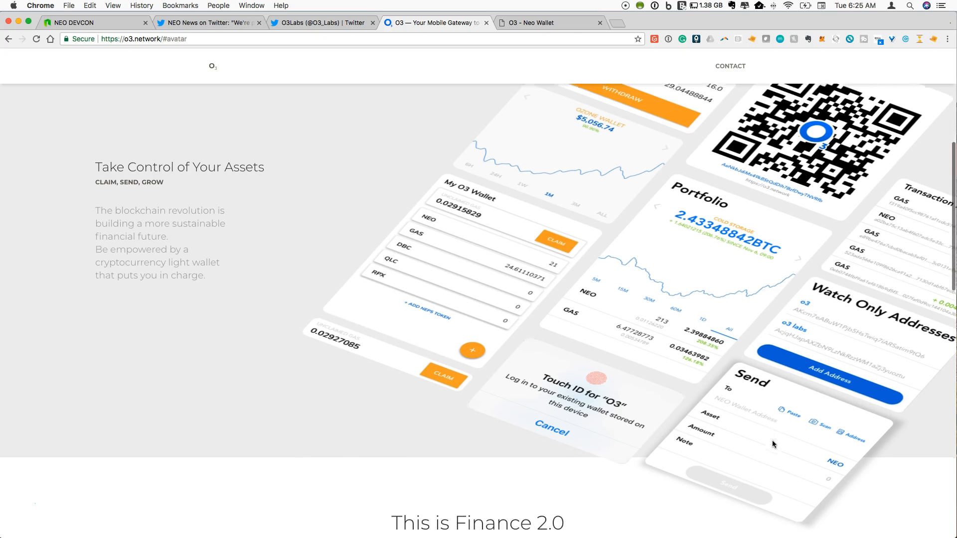
Scroll past the Finance 2.0 features to the co-founders Team section and NEO Council note
scroll(down, 3)
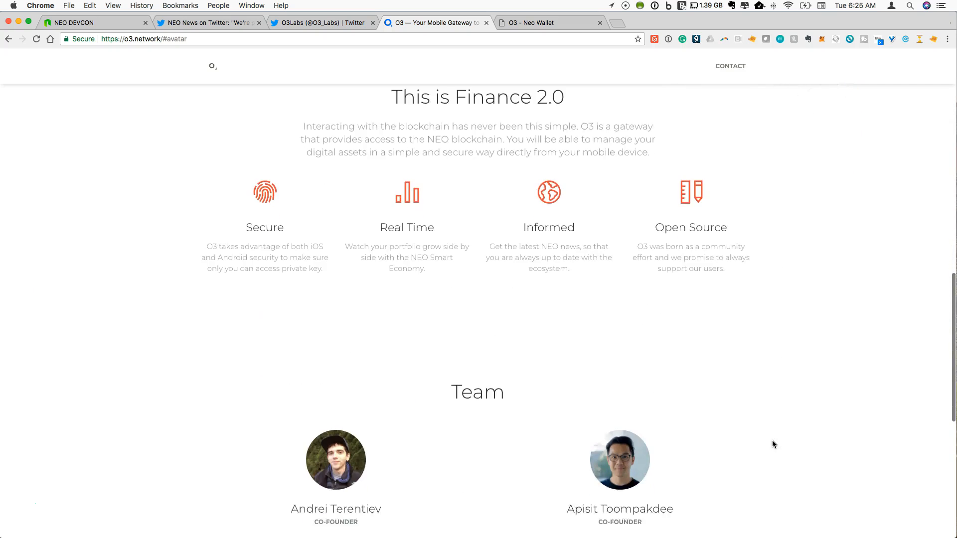
scroll(down, 3)
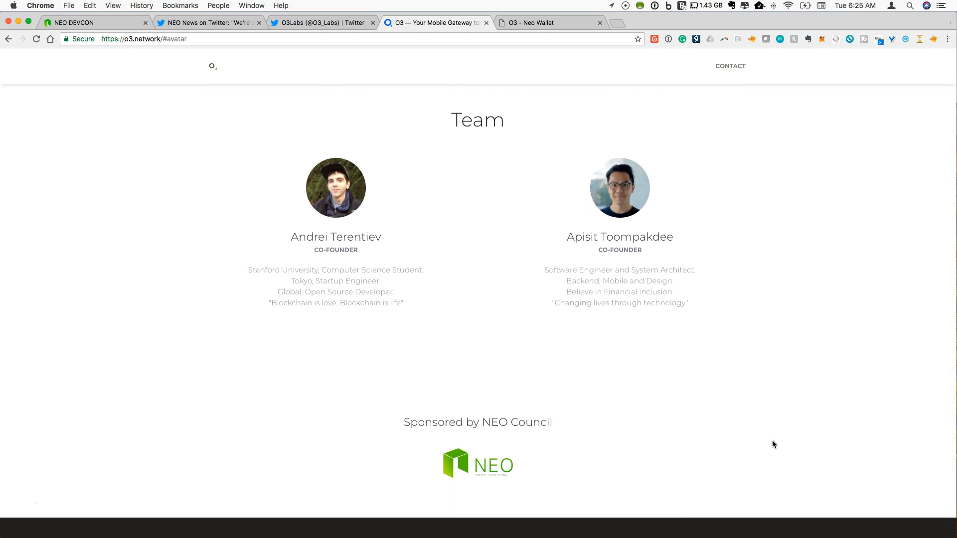
mouse_move(354, 286)
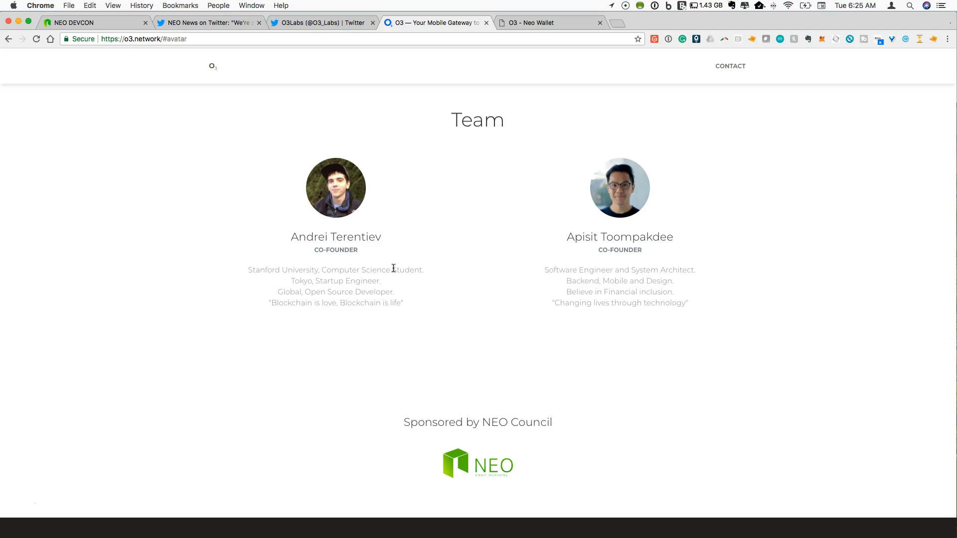
mouse_move(424, 266)
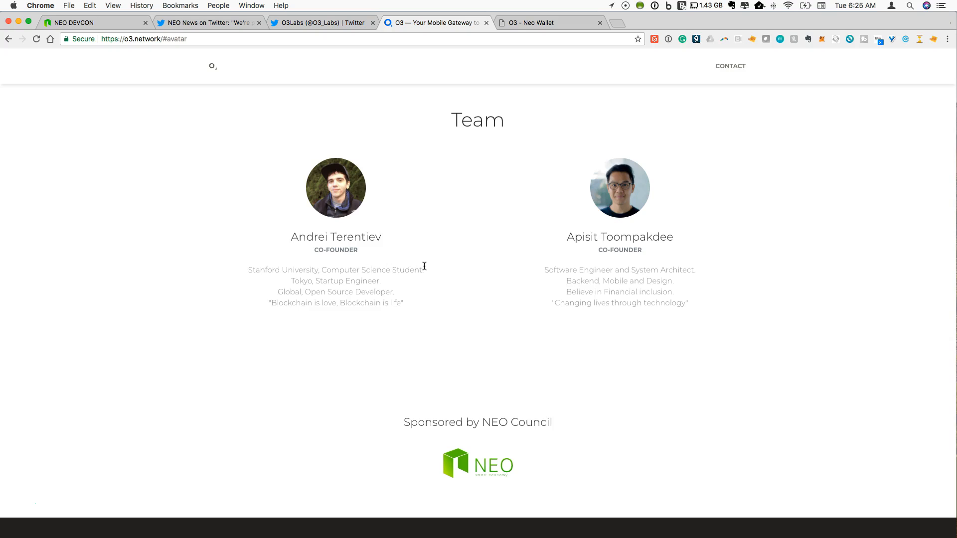
mouse_move(526, 317)
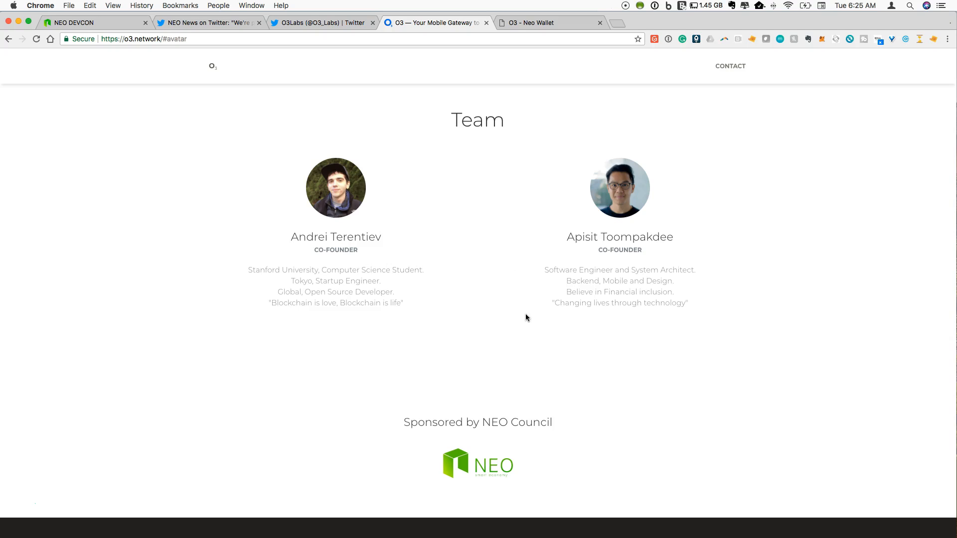
mouse_move(533, 312)
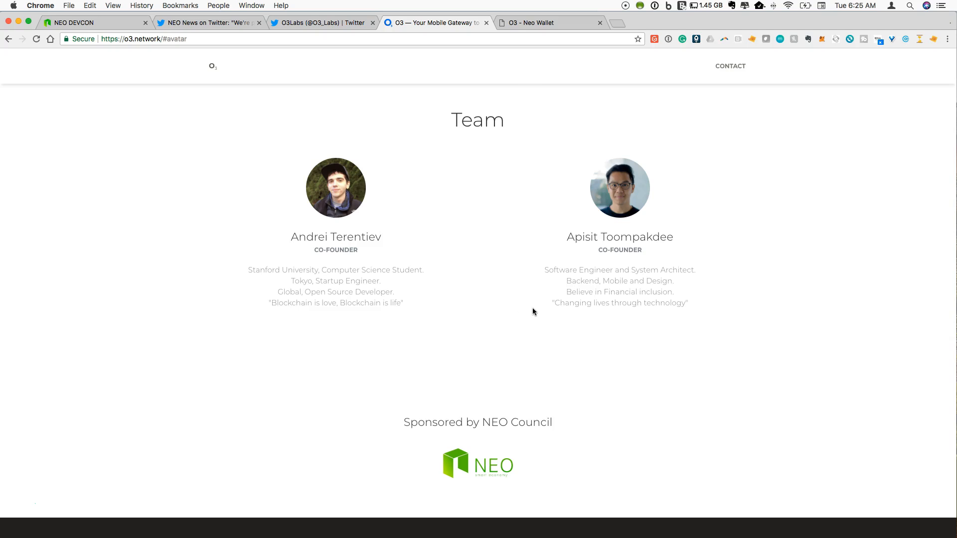
mouse_move(640, 358)
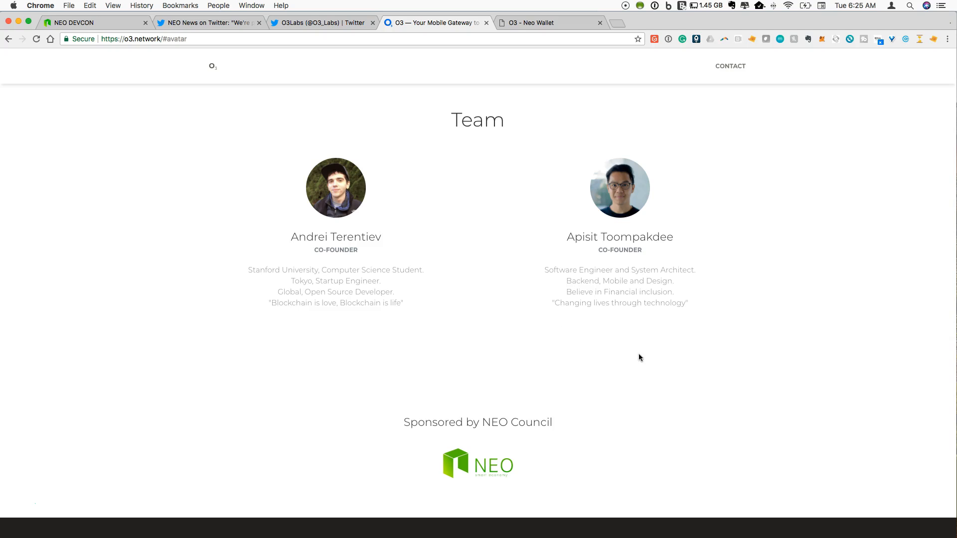
mouse_move(785, 363)
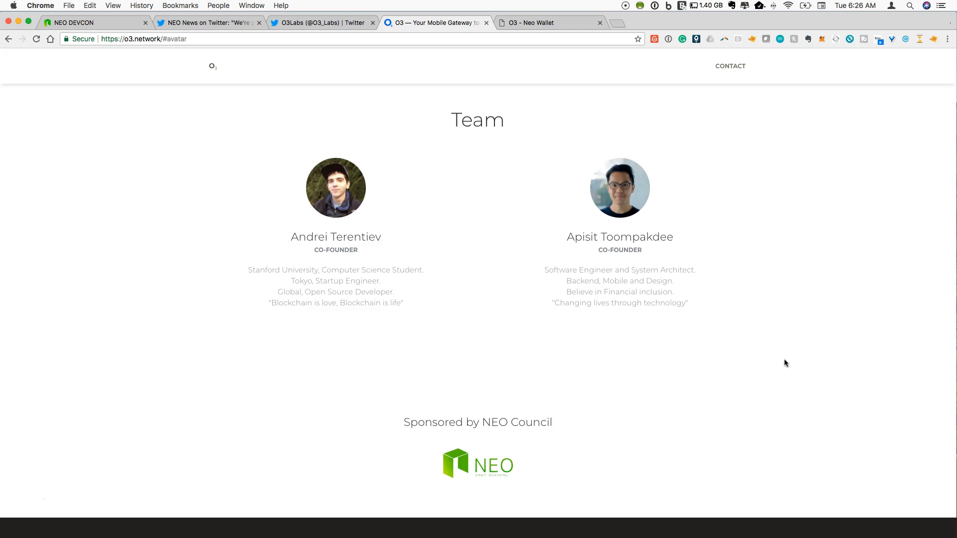
right_click(786, 364)
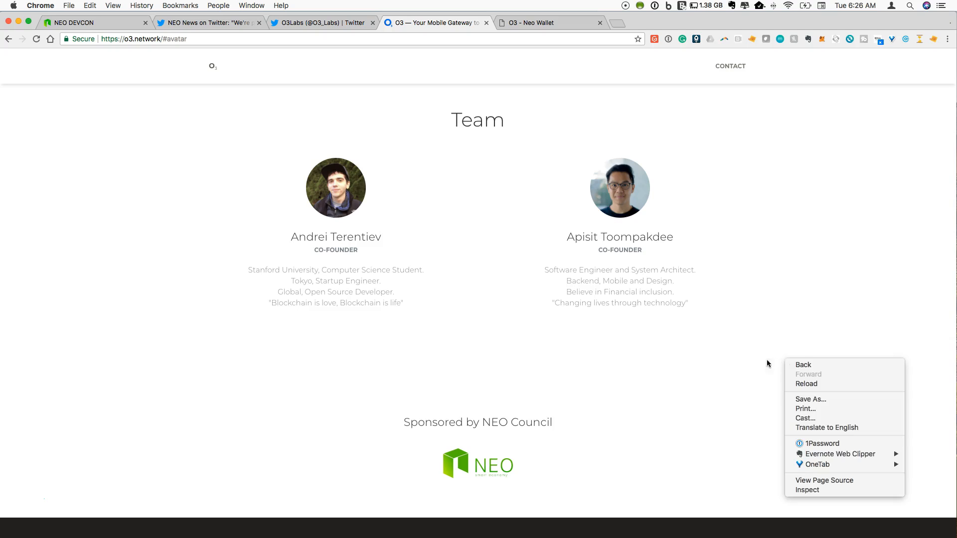
click(751, 364)
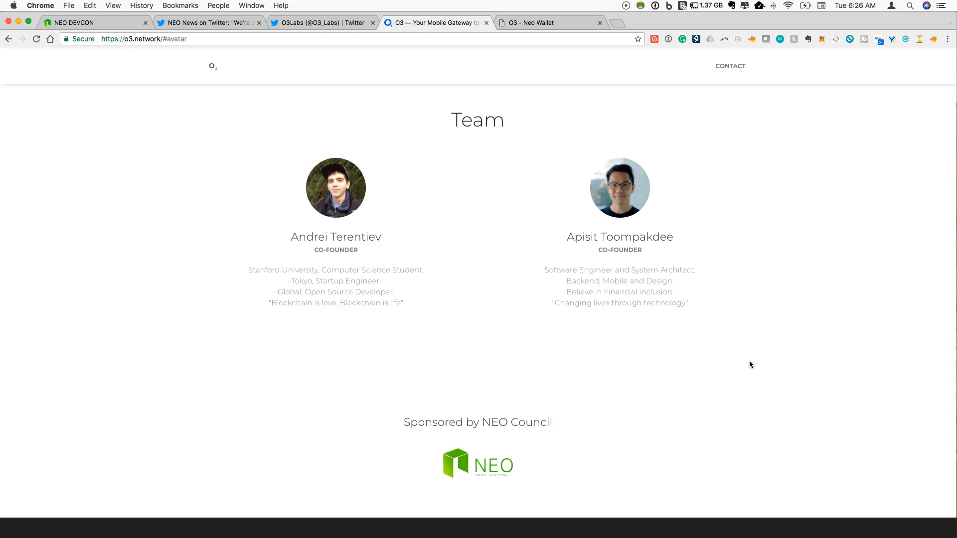
mouse_move(706, 383)
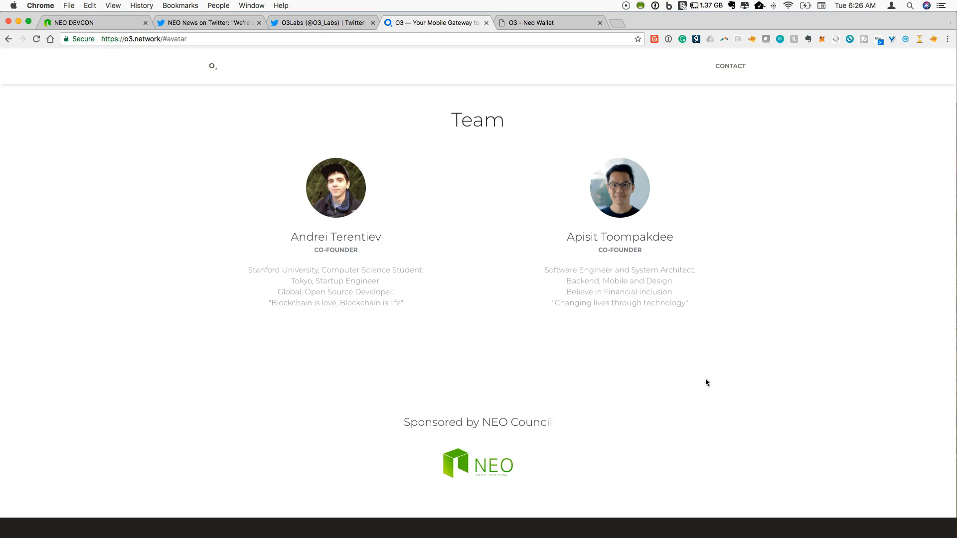